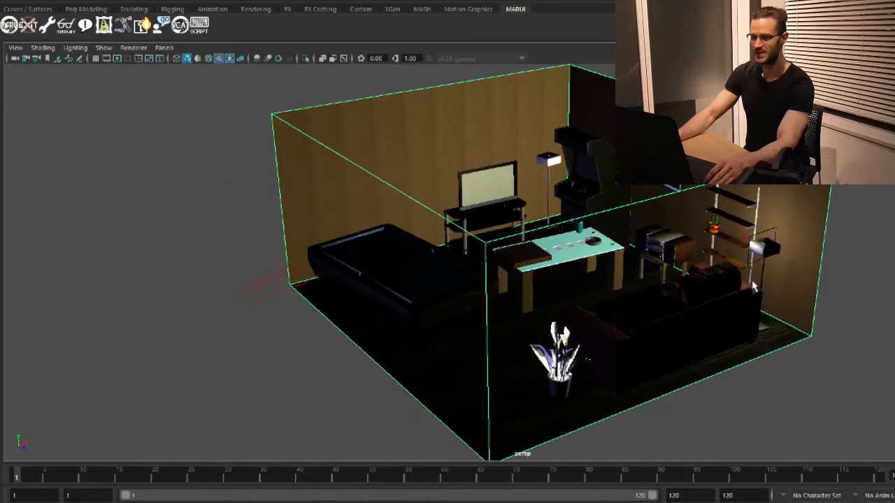
mouse_move(134, 183)
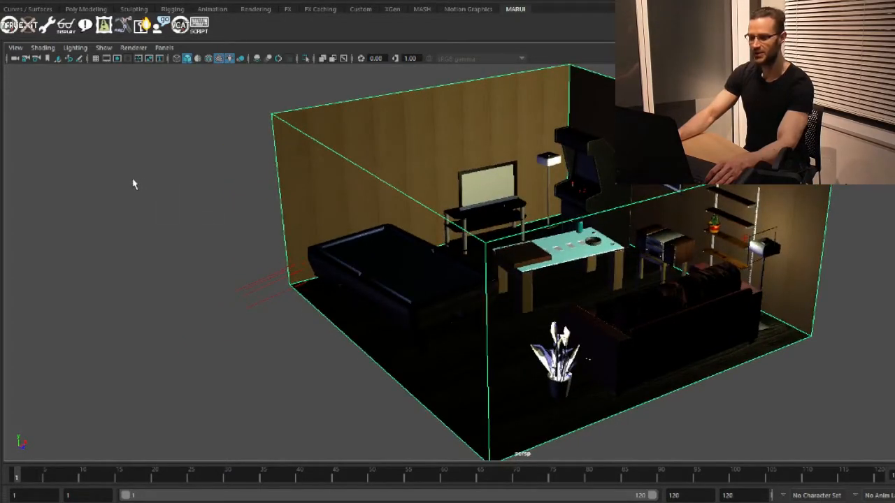
mouse_move(95, 146)
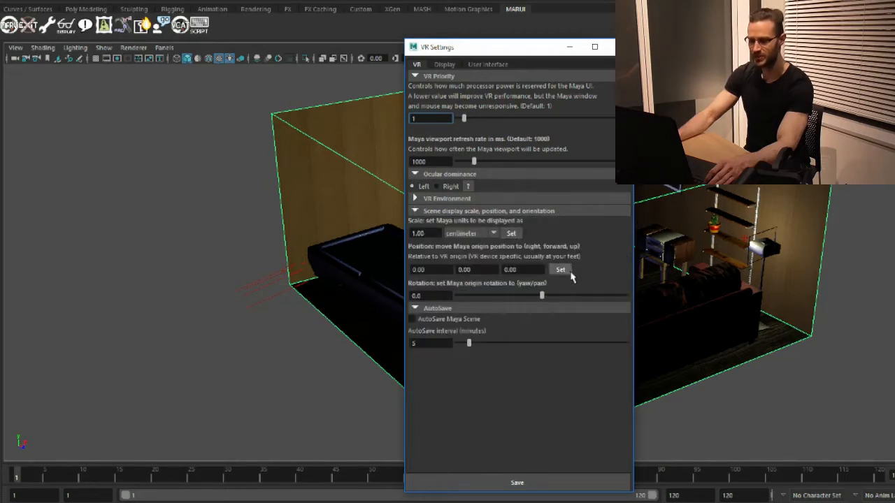
mouse_move(517, 484)
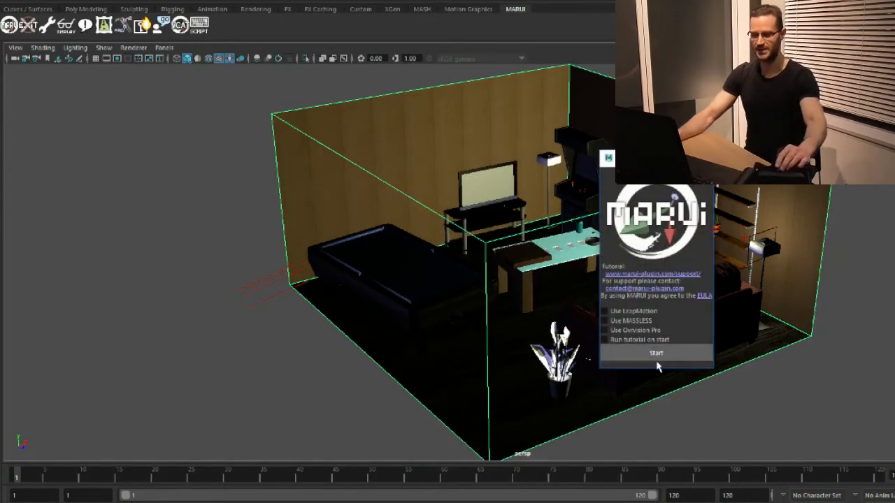
- Begin viewing the room scene in VR and choose a lighting mode for the VR display
click(656, 353)
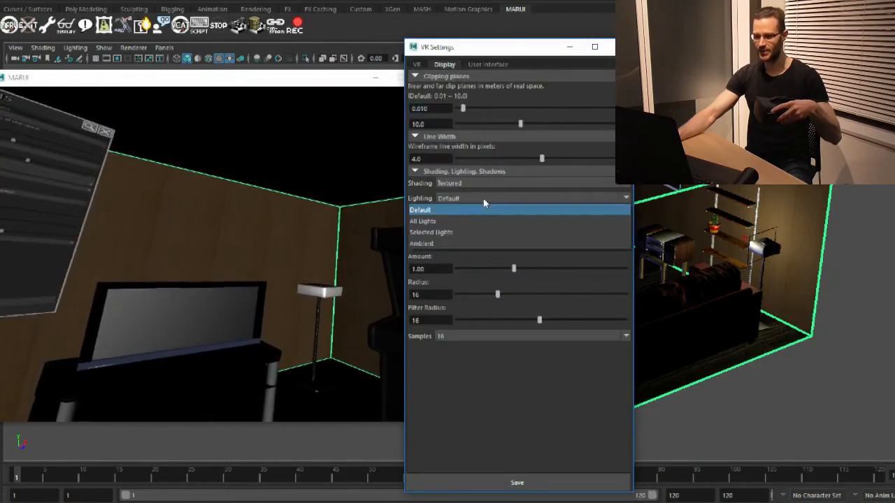
click(422, 221)
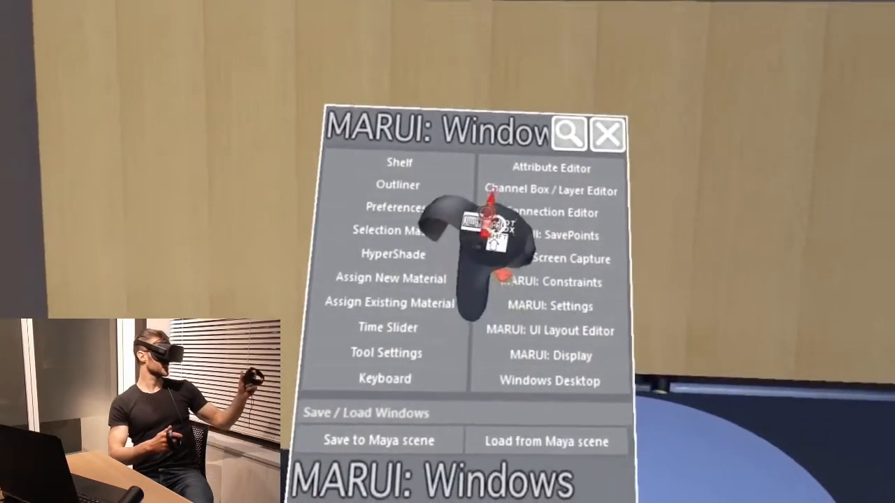
- Bring up the Channel Box / Layer Editor panel in VR beside the MARUI windows menu
click(549, 191)
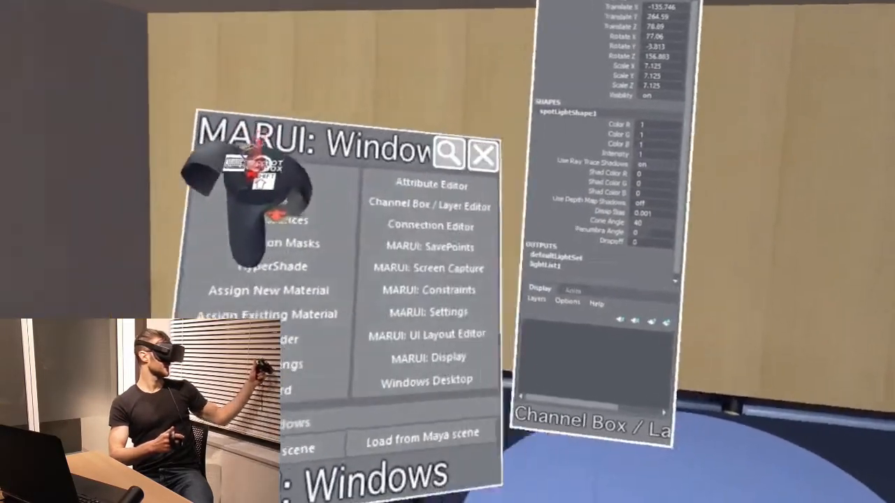